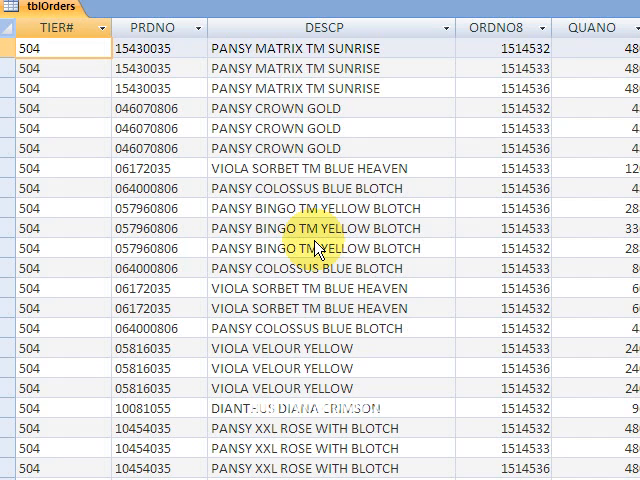
pyautogui.moveTo(315, 188)
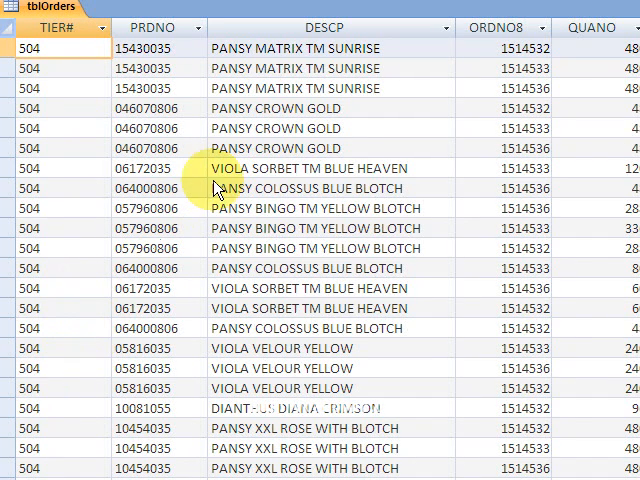
pyautogui.moveTo(258, 248)
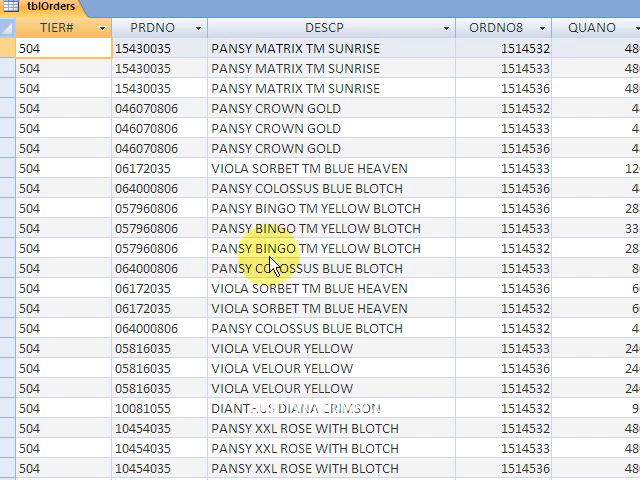
pyautogui.moveTo(210, 308)
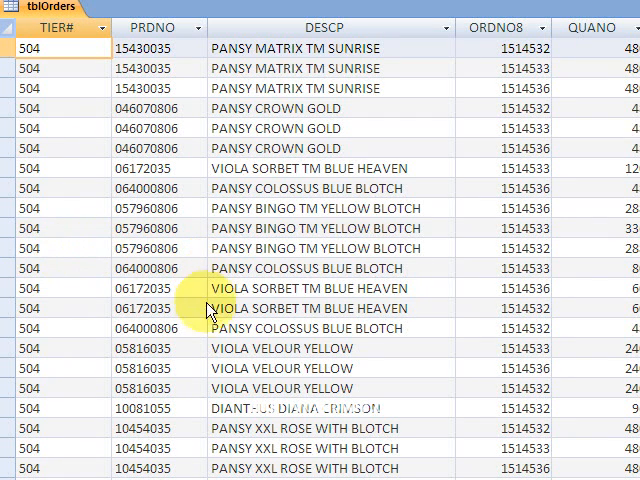
pyautogui.moveTo(185, 433)
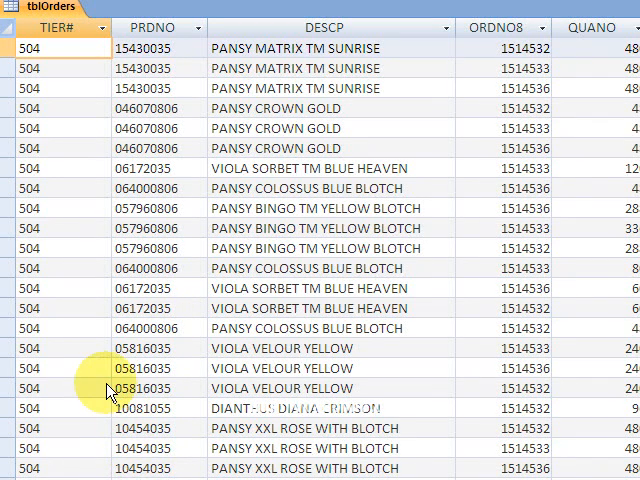
# Review the Viola Sorbet and Pansy Matrix records, comparing QUANO values 480 and 48 against QUANA 48
pyautogui.click(105, 308)
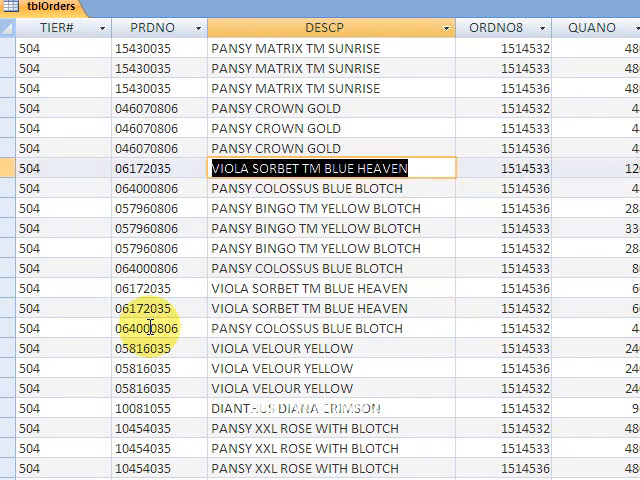
pyautogui.click(515, 108)
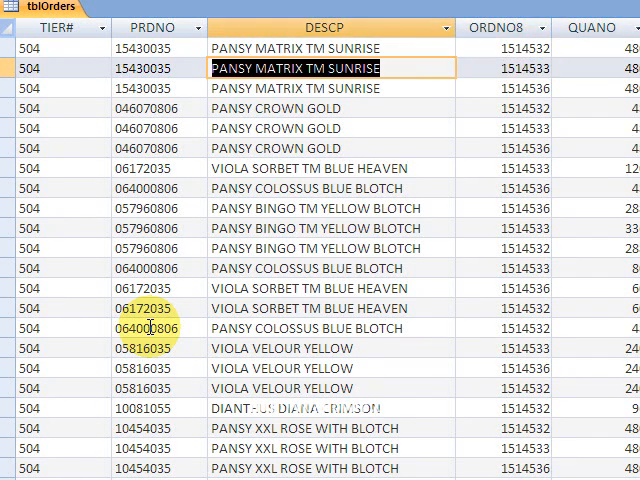
pyautogui.click(628, 68)
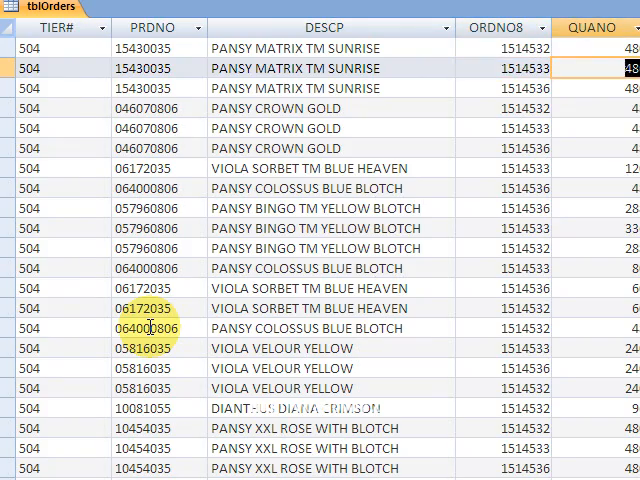
pyautogui.hscroll(3)
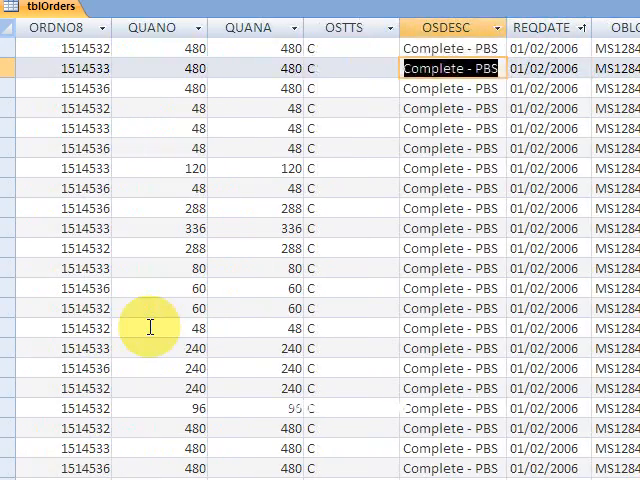
pyautogui.click(193, 88)
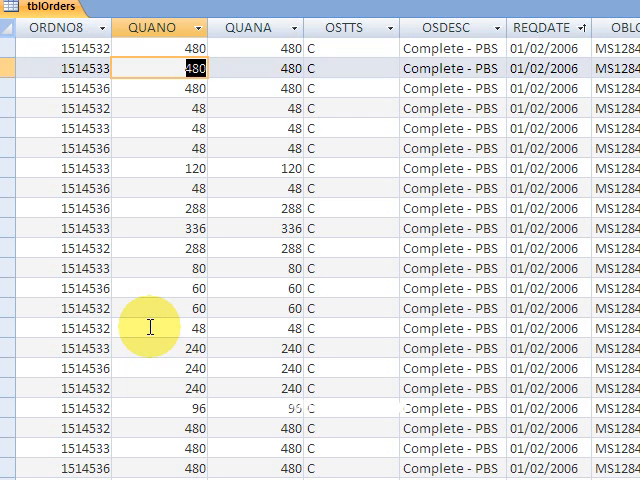
pyautogui.click(255, 68)
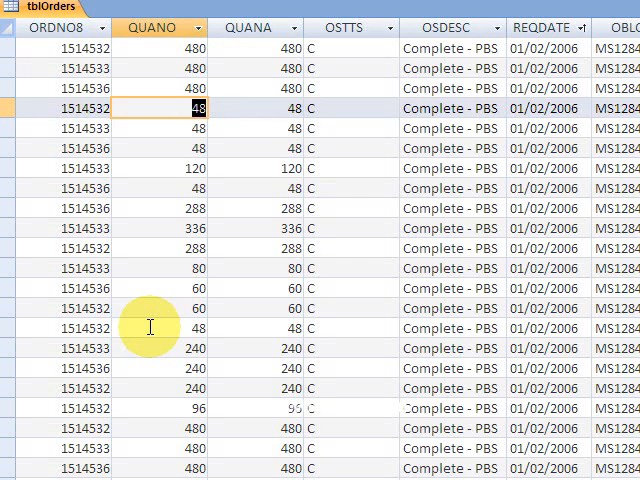
pyautogui.click(290, 108)
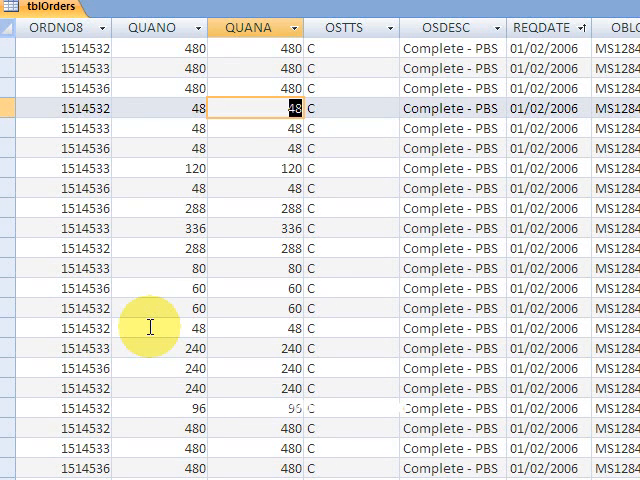
pyautogui.moveTo(148, 328)
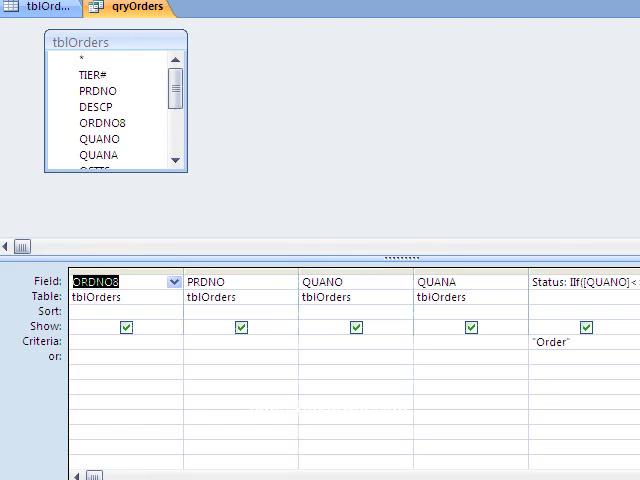
pyautogui.moveTo(90, 107)
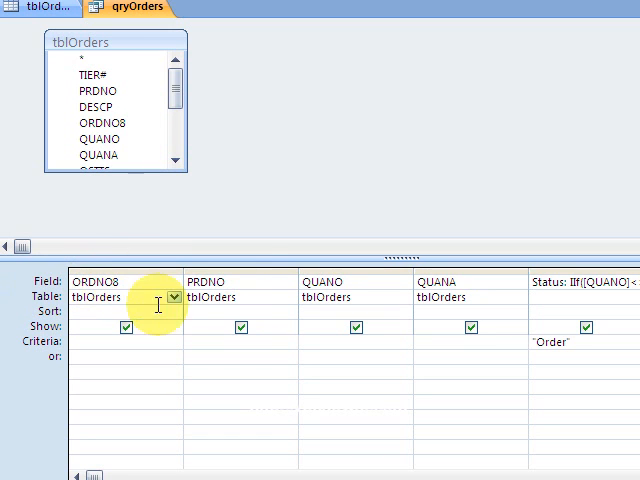
pyautogui.moveTo(297, 273)
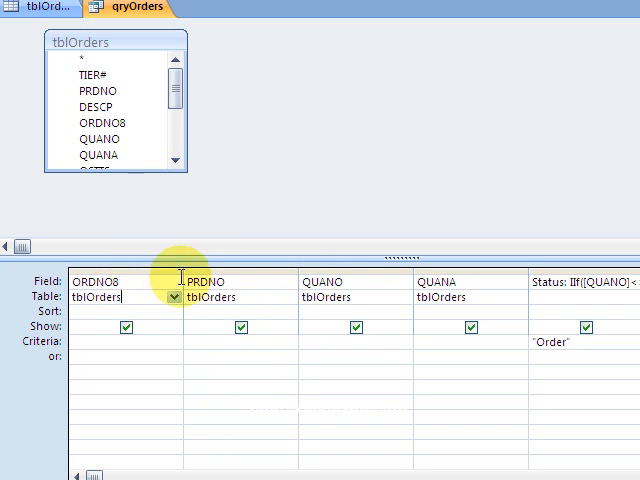
# Examine the Status calculated field's IIf expression and its "Order" result in qryOrders design
pyautogui.click(325, 281)
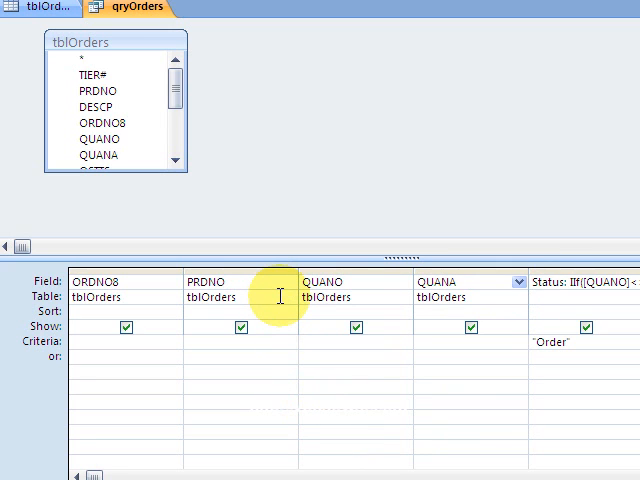
pyautogui.hscroll(3)
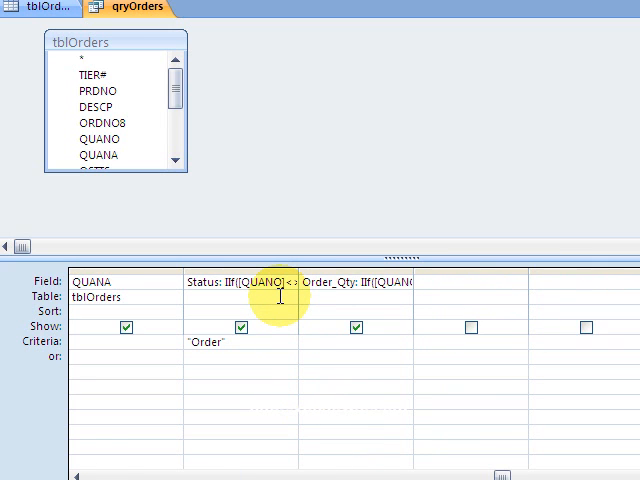
pyautogui.click(350, 281)
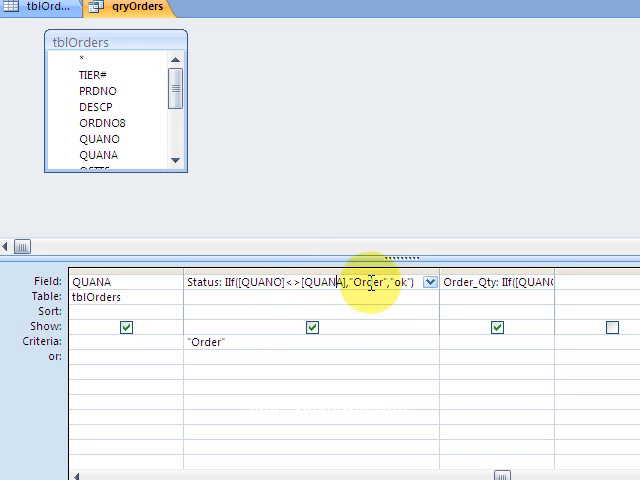
pyautogui.doubleClick(370, 282)
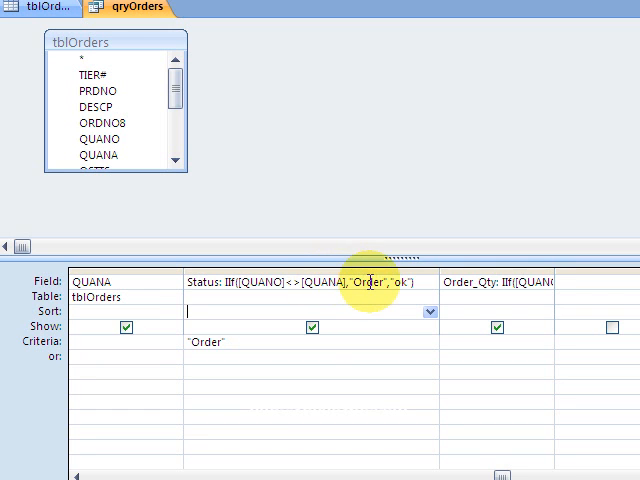
pyautogui.moveTo(425, 281)
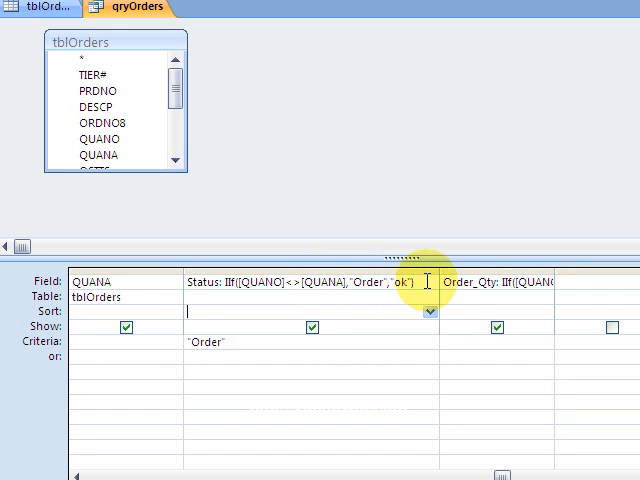
pyautogui.moveTo(555, 268)
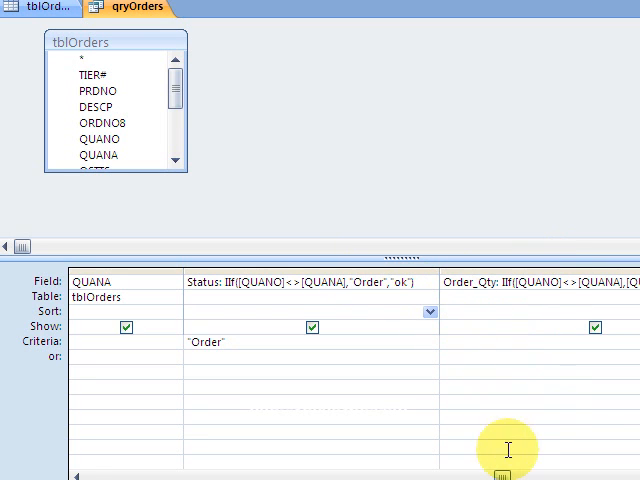
pyautogui.moveTo(502, 458)
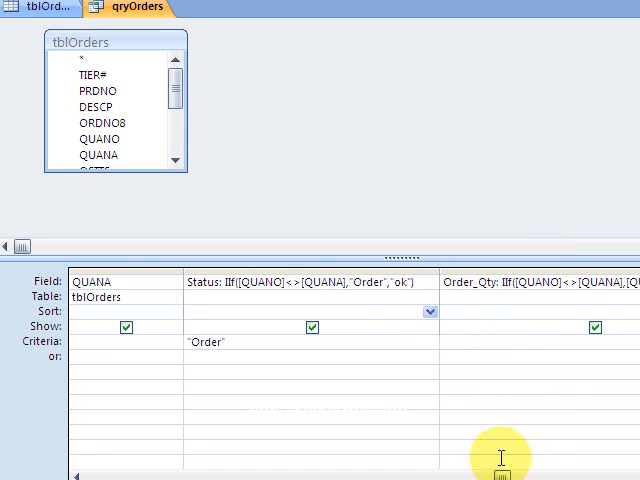
pyautogui.hscroll(3)
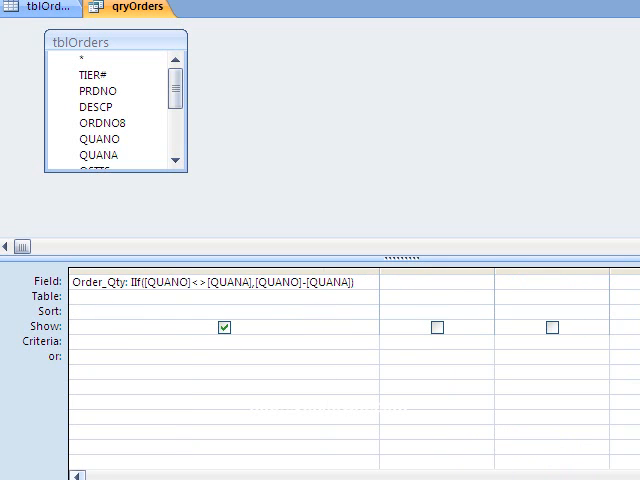
pyautogui.moveTo(252, 258)
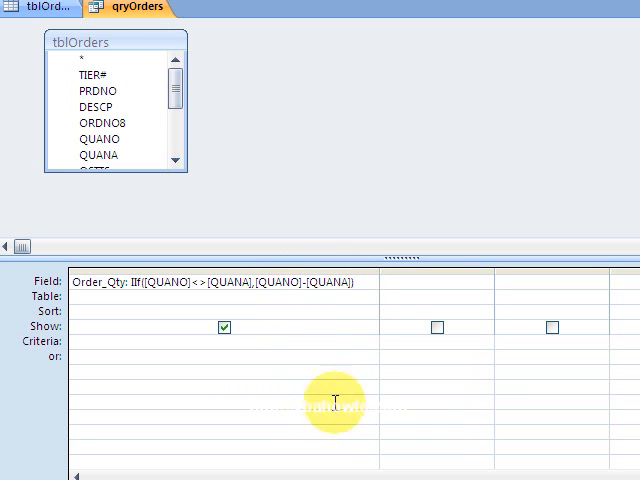
pyautogui.moveTo(245, 115)
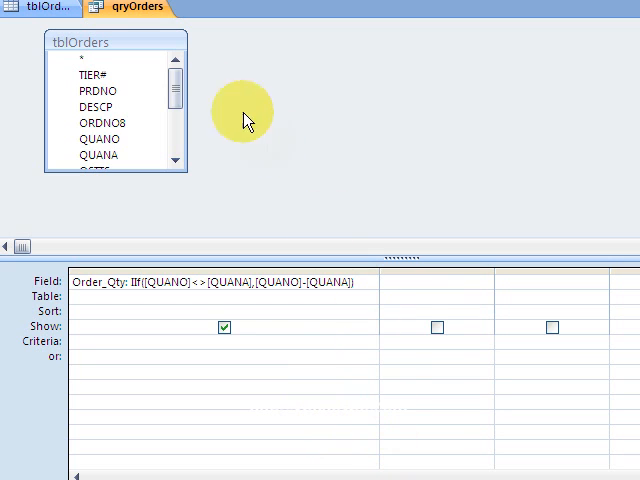
pyautogui.moveTo(245, 118)
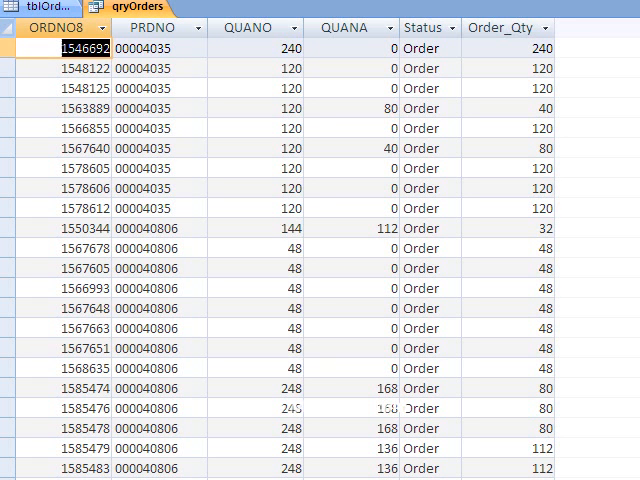
pyautogui.moveTo(196, 219)
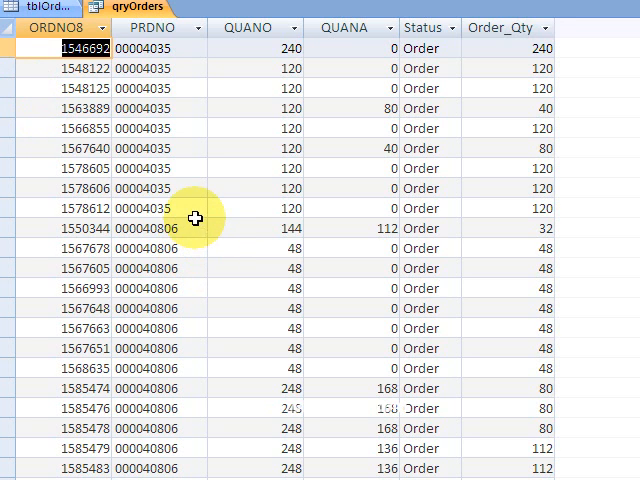
pyautogui.moveTo(440, 245)
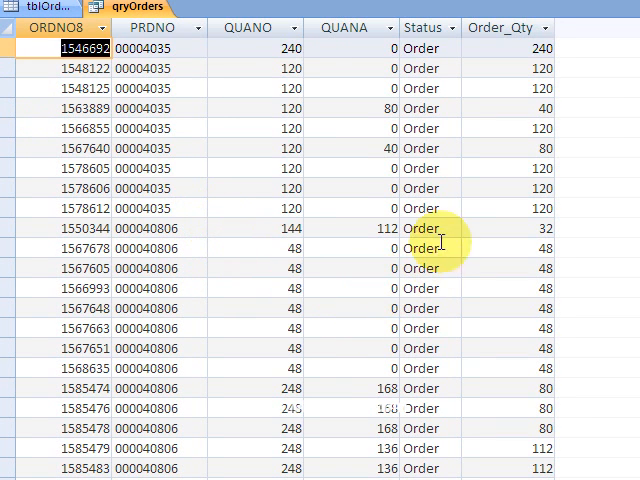
pyautogui.moveTo(358, 55)
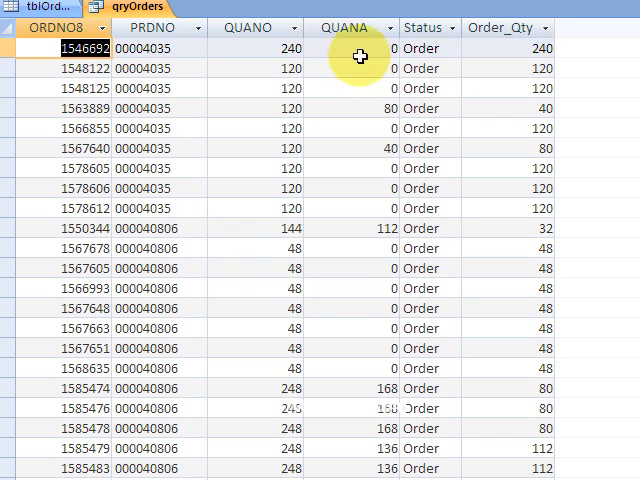
pyautogui.moveTo(360, 50)
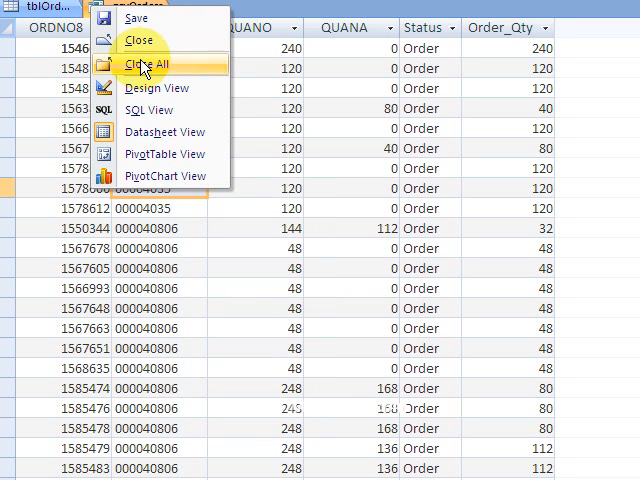
# Select a row in the qryOrders results showing Order status and Order_Qty values
pyautogui.click(154, 110)
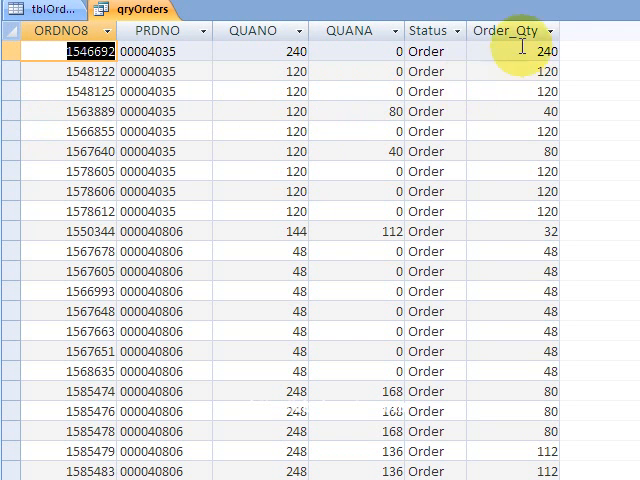
pyautogui.click(368, 91)
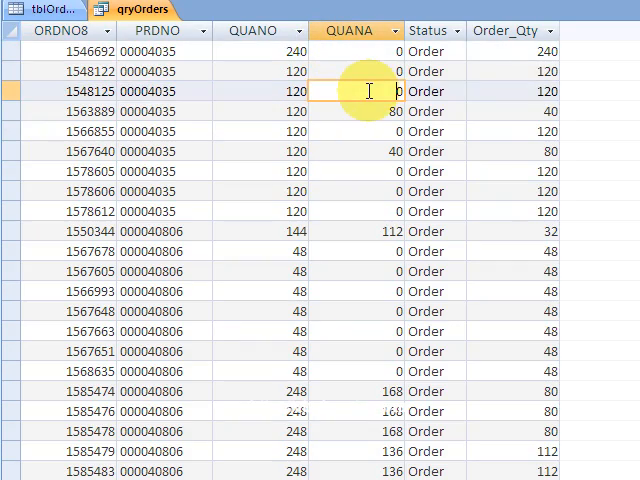
pyautogui.scroll(-3)
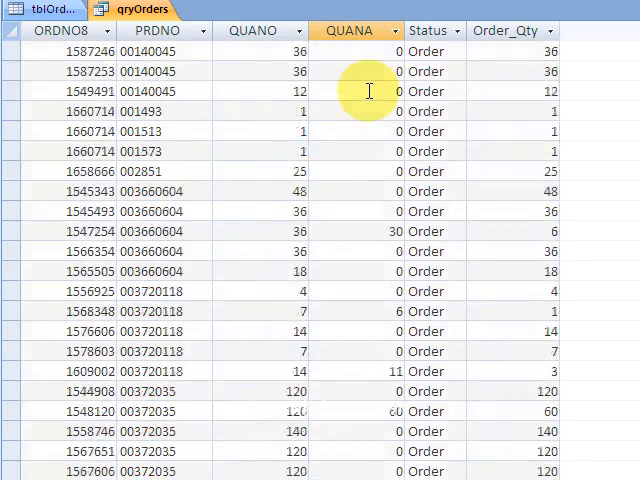
pyautogui.scroll(-3)
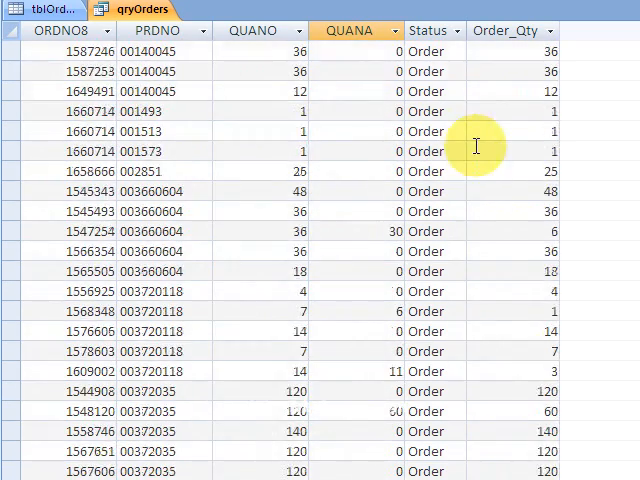
pyautogui.scroll(3)
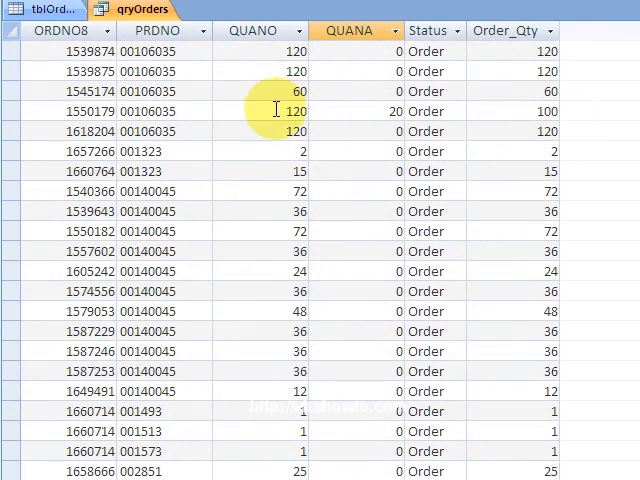
pyautogui.click(290, 111)
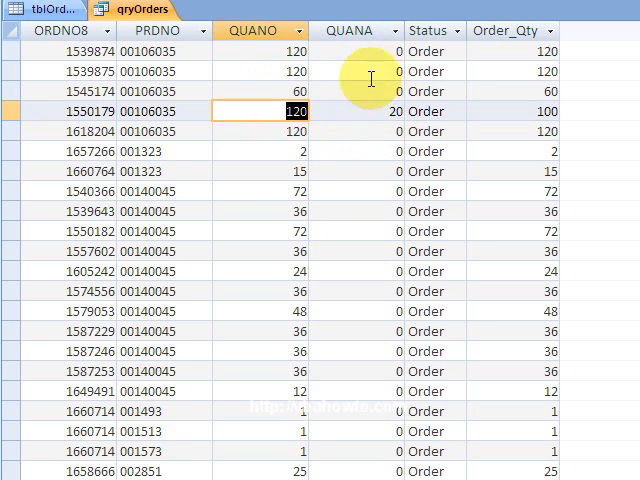
pyautogui.click(380, 111)
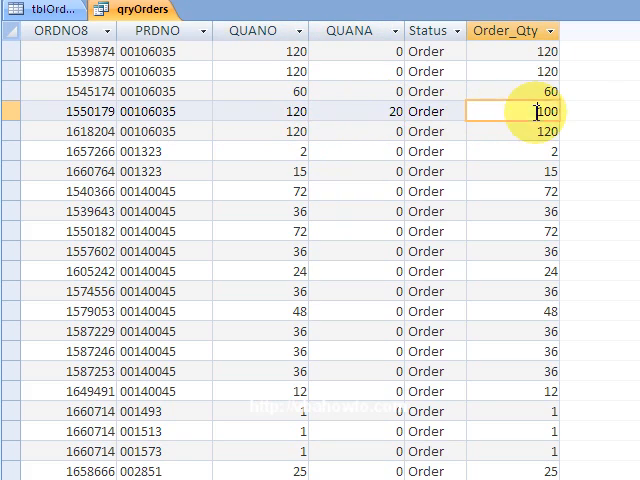
pyautogui.scroll(-3)
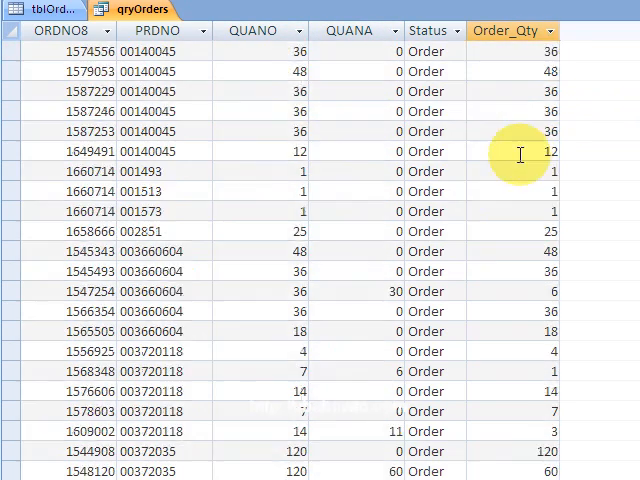
pyautogui.scroll(-3)
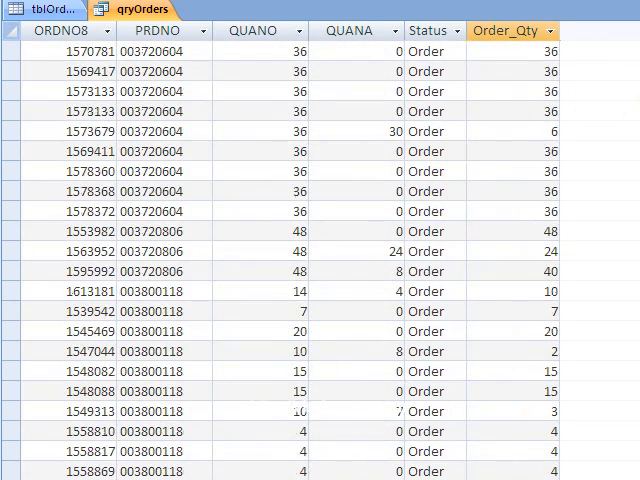
pyautogui.scroll(-3)
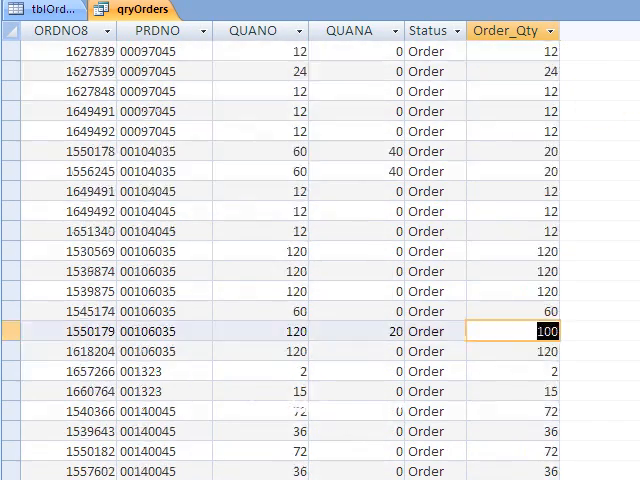
pyautogui.scroll(3)
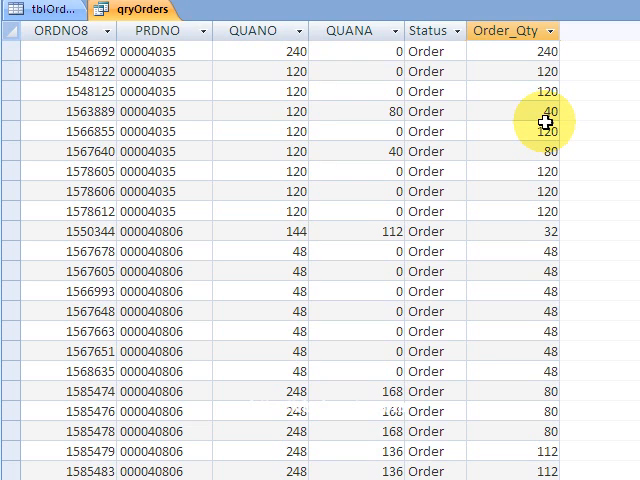
pyautogui.moveTo(583, 131)
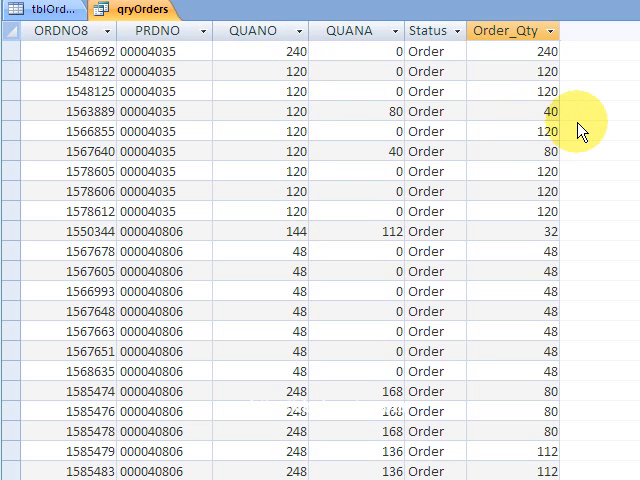
pyautogui.moveTo(575, 130)
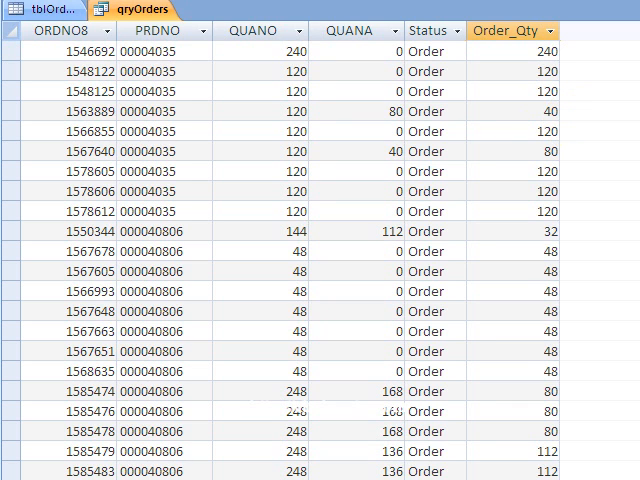